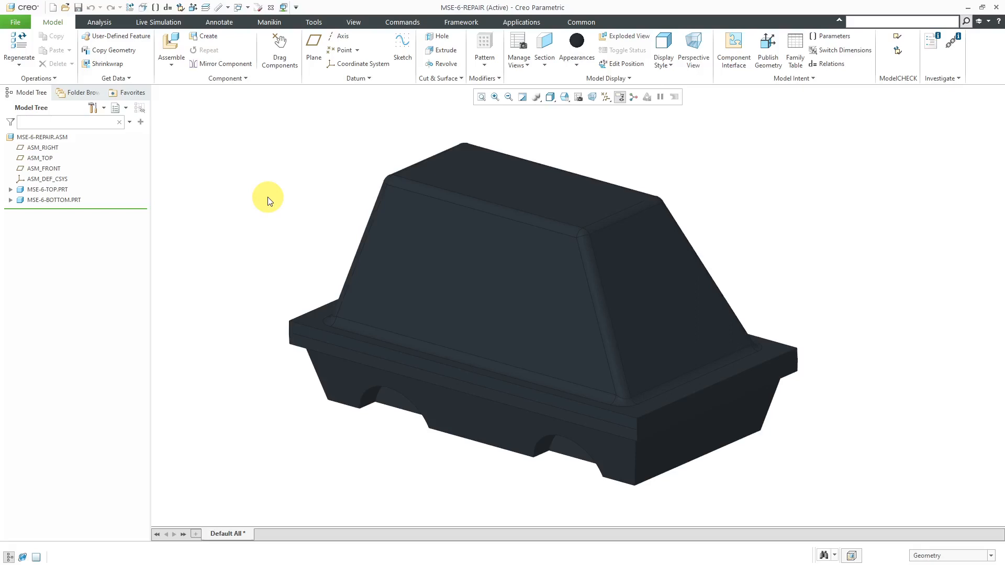
Step: Open MSE-6-TOP.PRT from the repair assembly's model tree as a standalone part
click(639, 276)
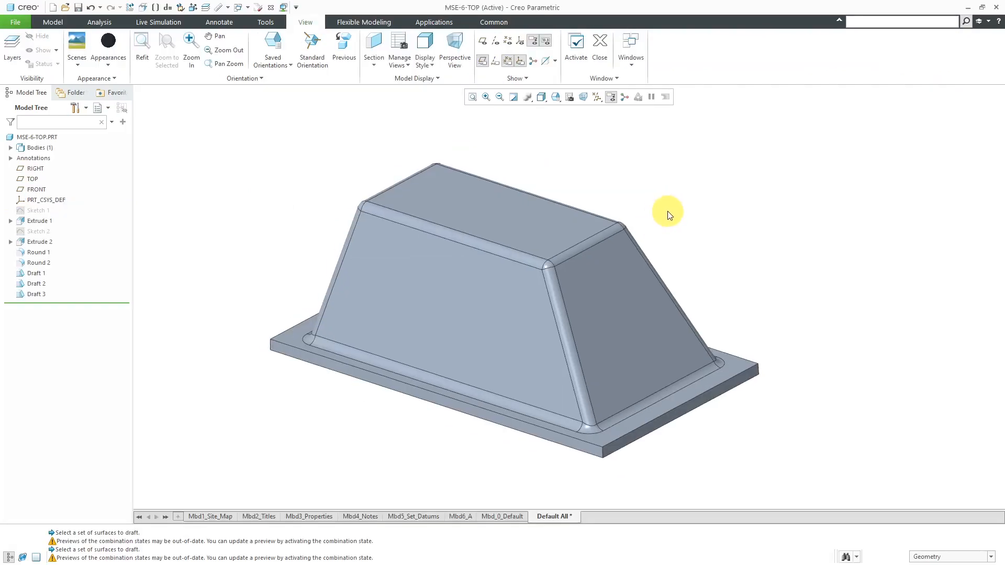
mouse_move(122, 249)
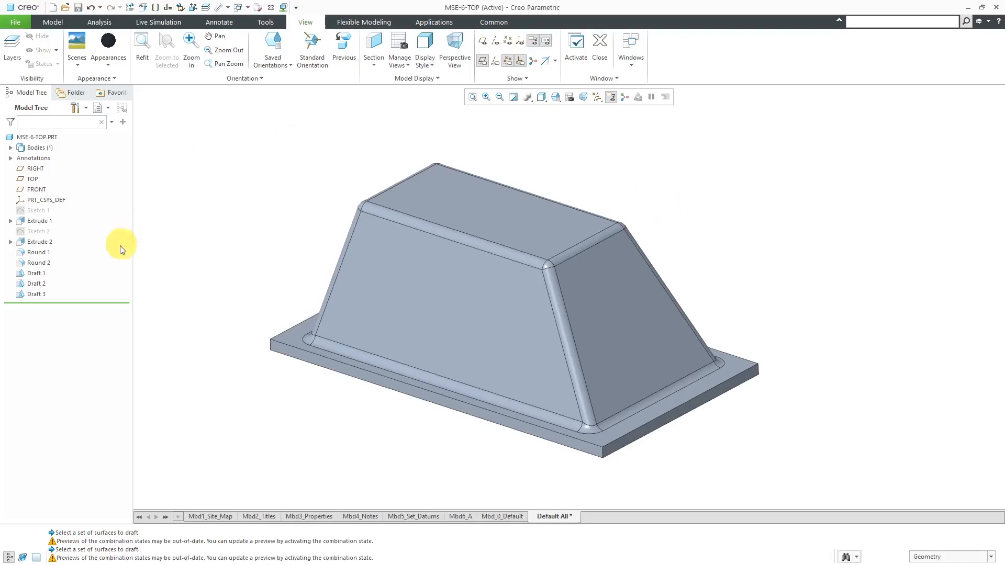
Step: Edit the definition of Draft 1 and show its single 30° angle in the Angles list
click(37, 273)
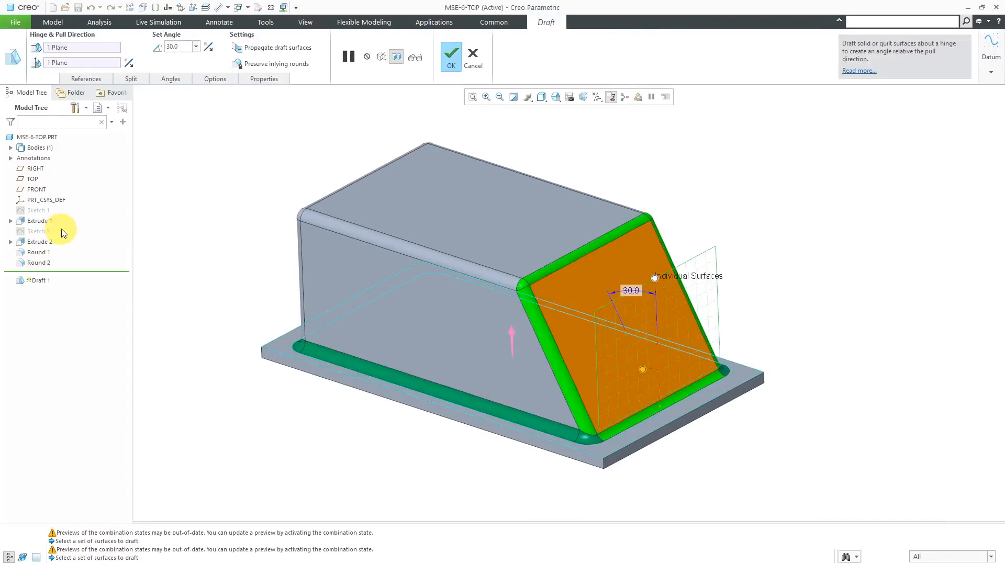
mouse_move(637, 296)
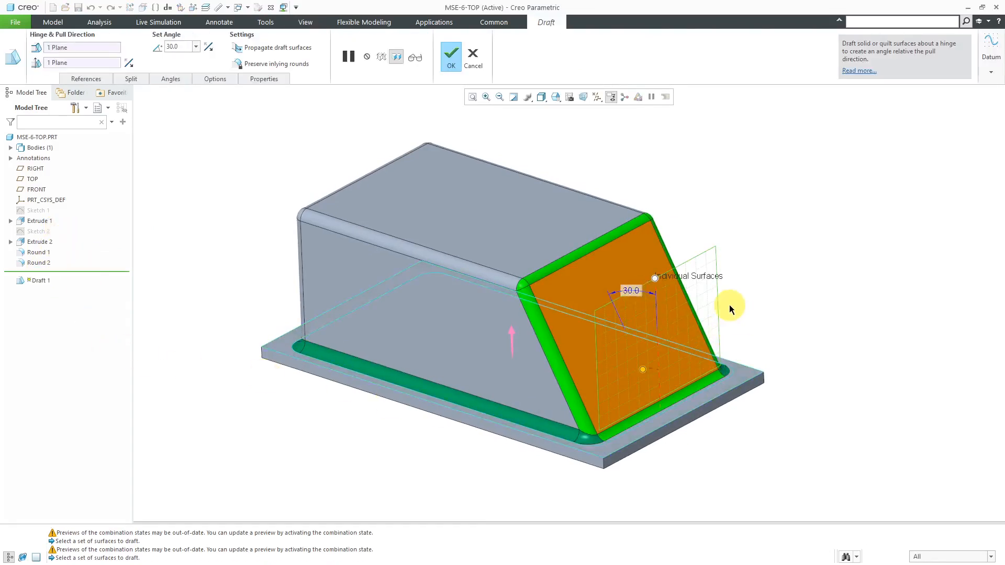
click(171, 78)
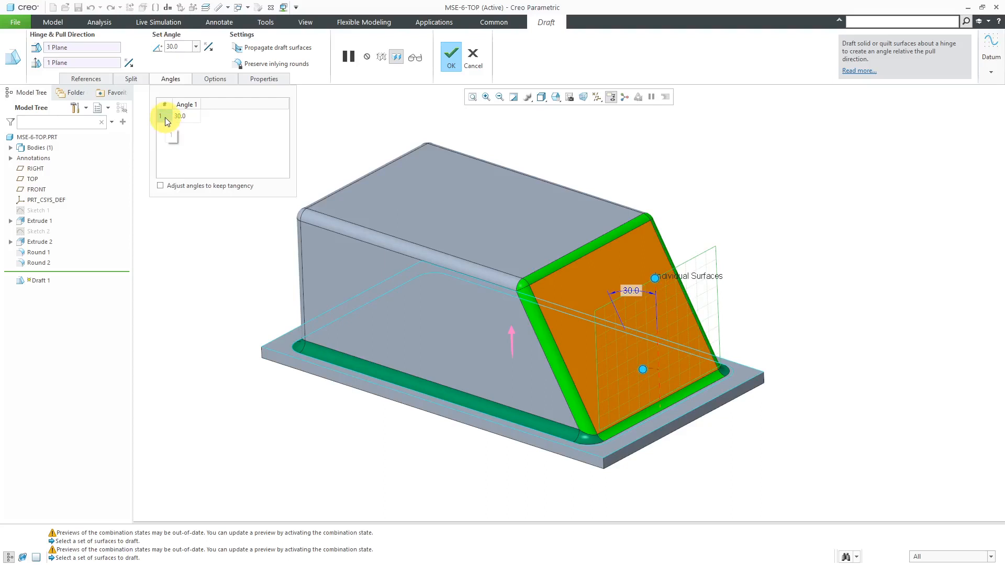
Step: Add a second 30° variable angle to Draft 1, placed at 0.80 along the edge
right_click(180, 115)
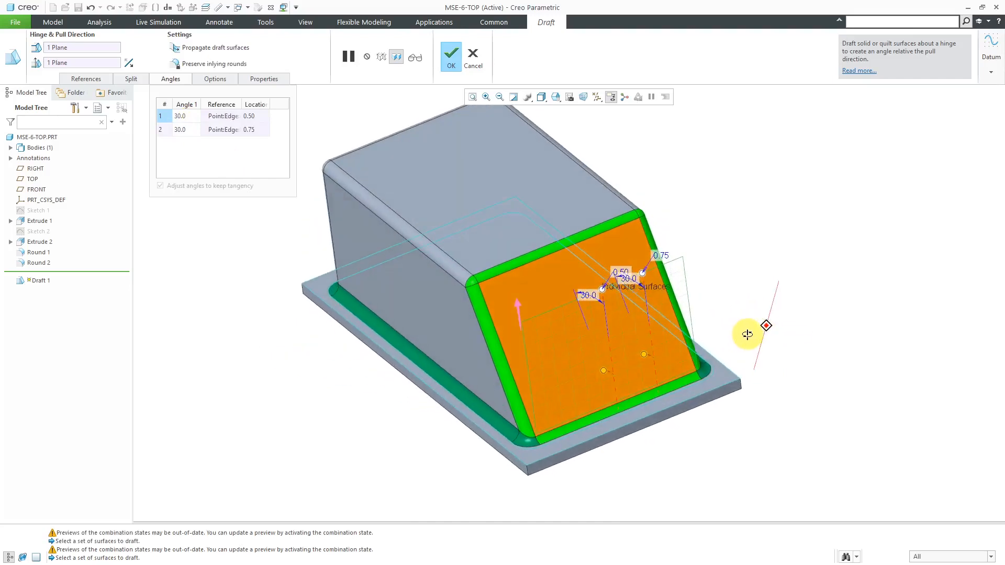
scroll(up, 3)
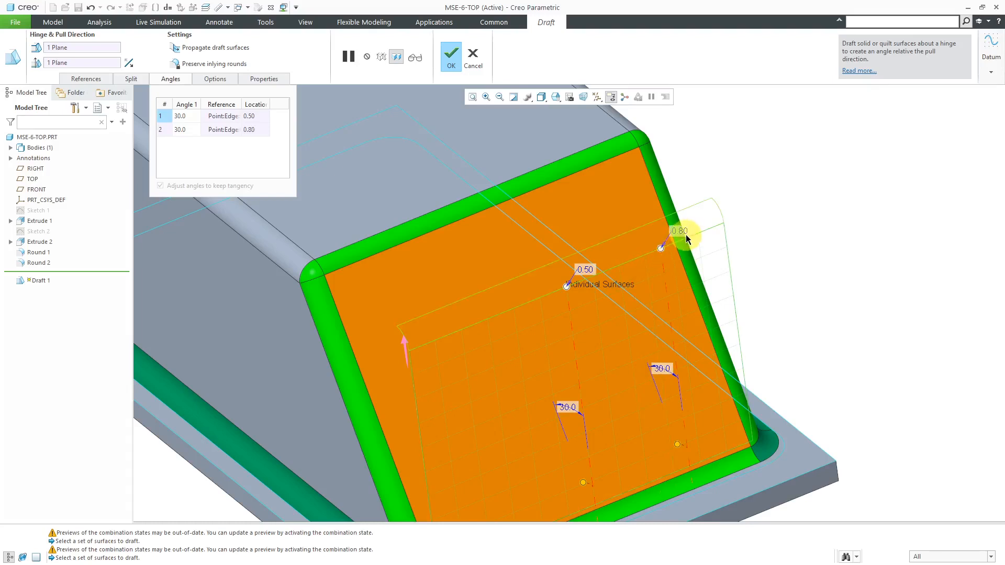
mouse_move(783, 194)
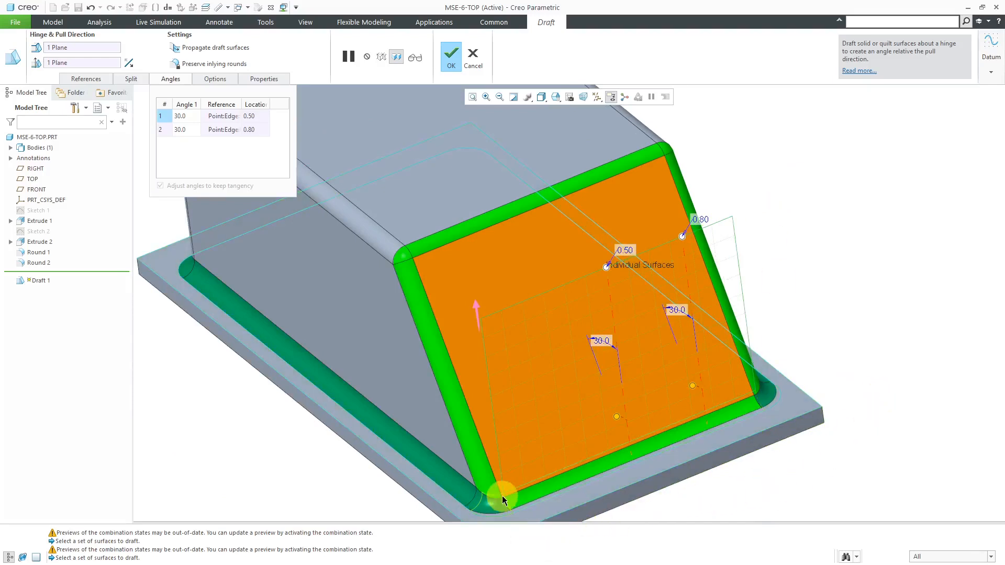
mouse_move(758, 405)
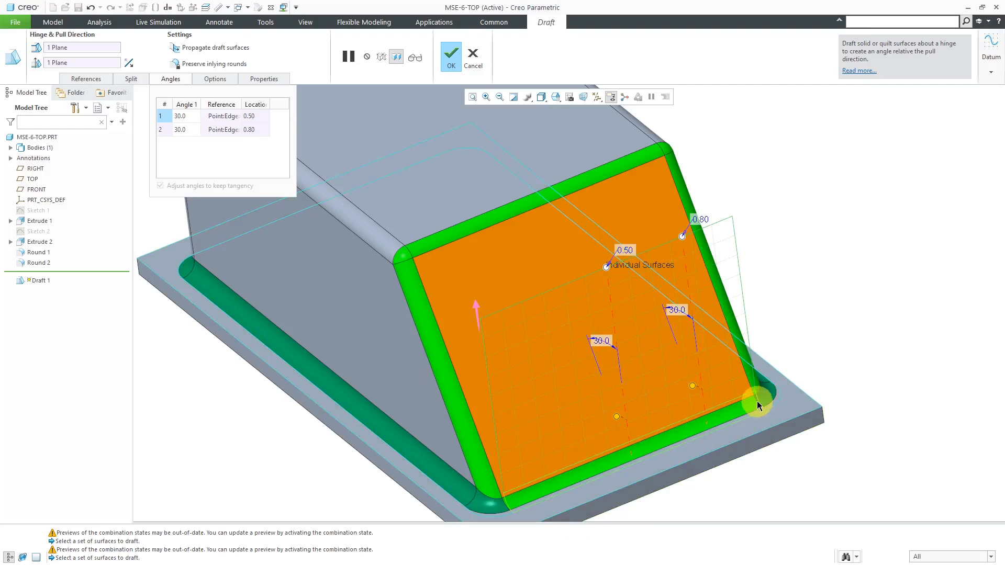
mouse_move(837, 309)
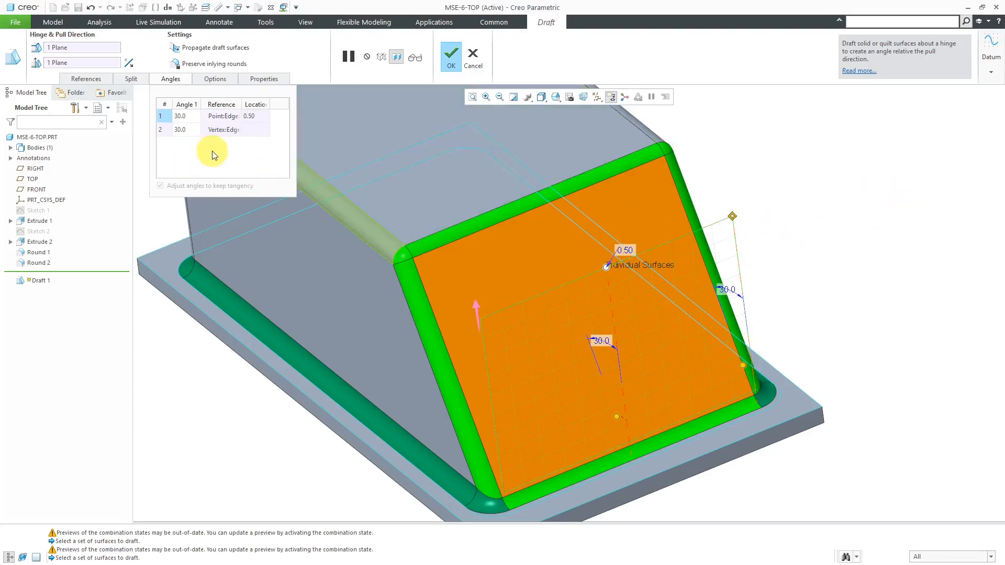
mouse_move(222, 143)
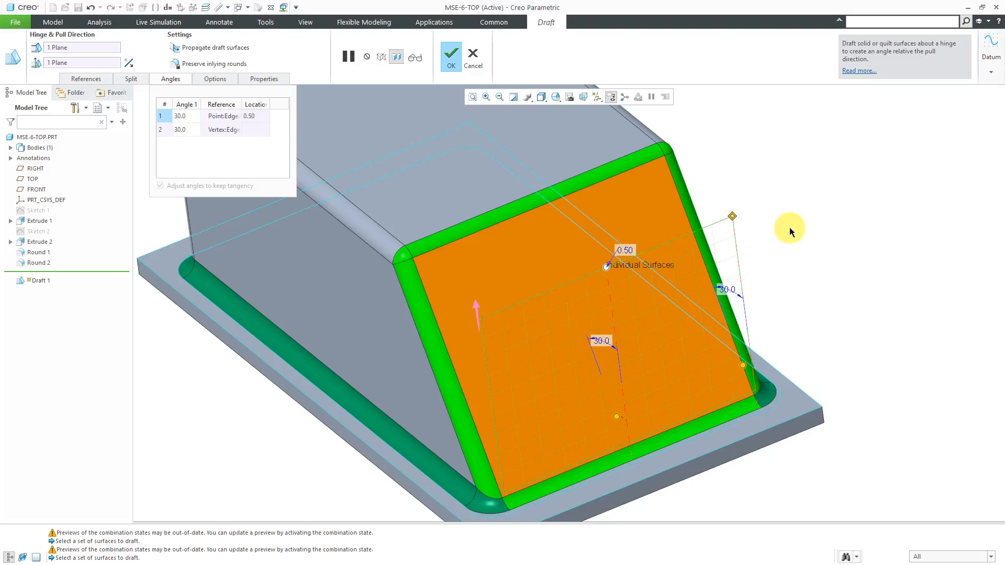
mouse_move(790, 232)
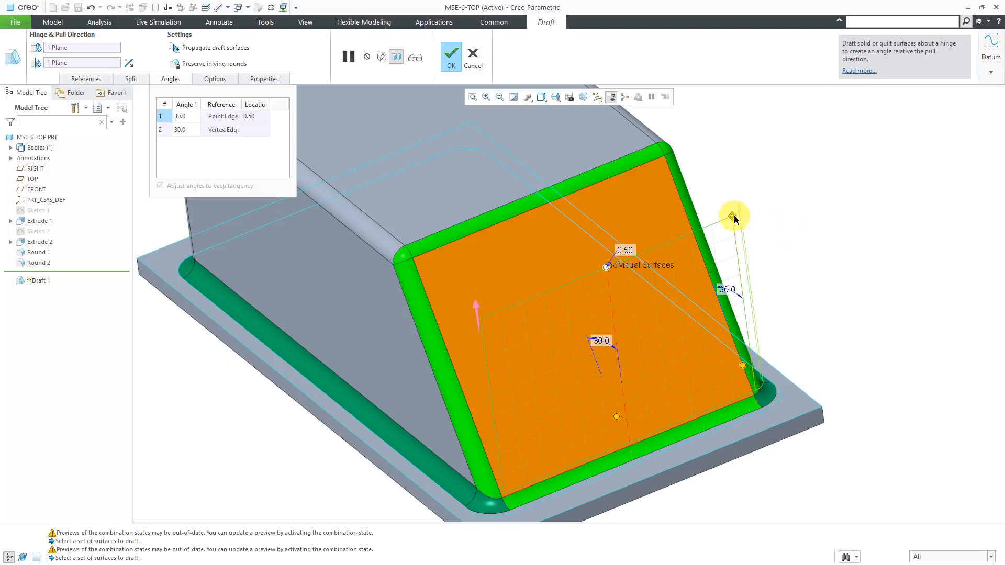
Step: Add 30° draft angles at 0.25 along the edge and at the far corner vertex
right_click(733, 215)
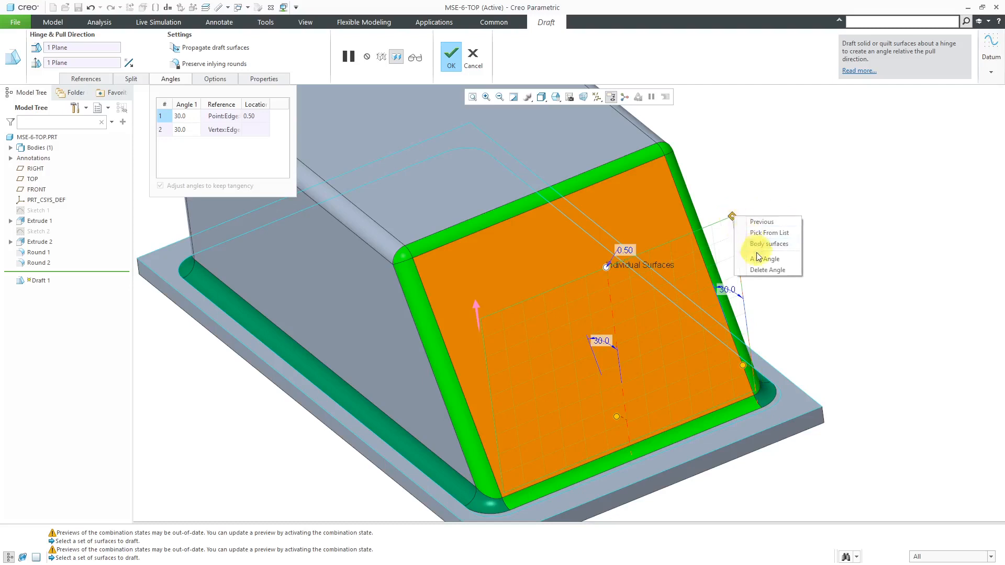
click(763, 258)
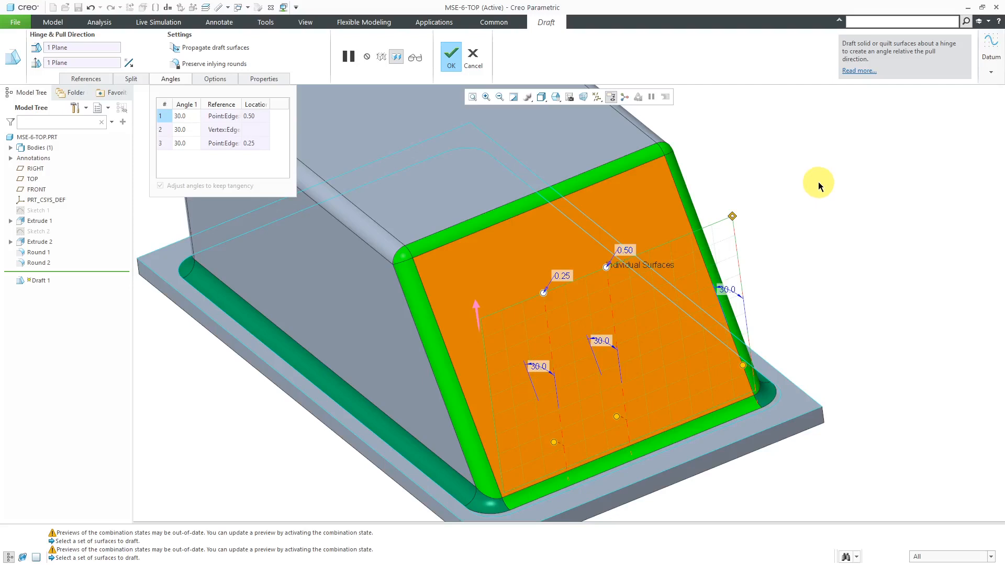
mouse_move(795, 195)
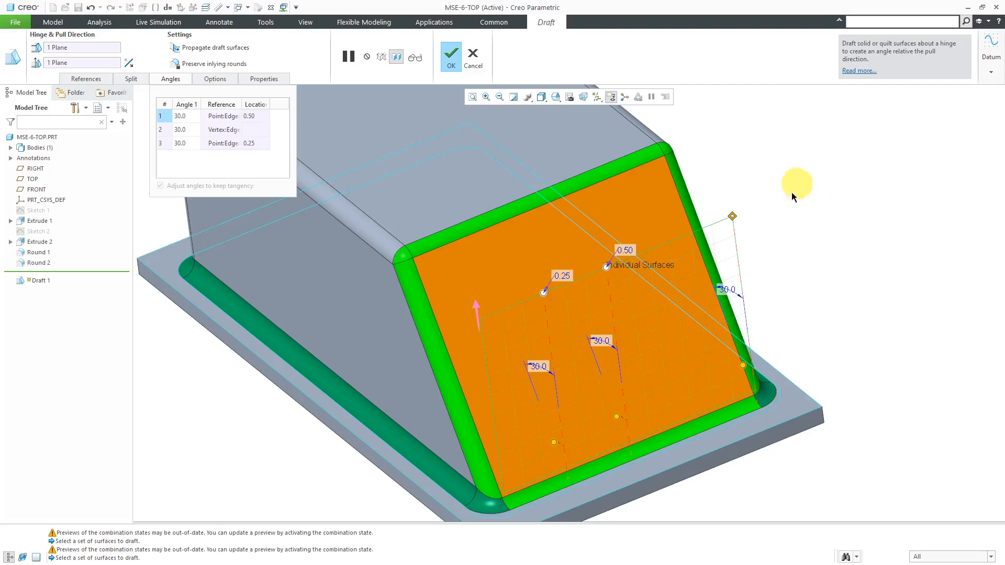
mouse_move(543, 294)
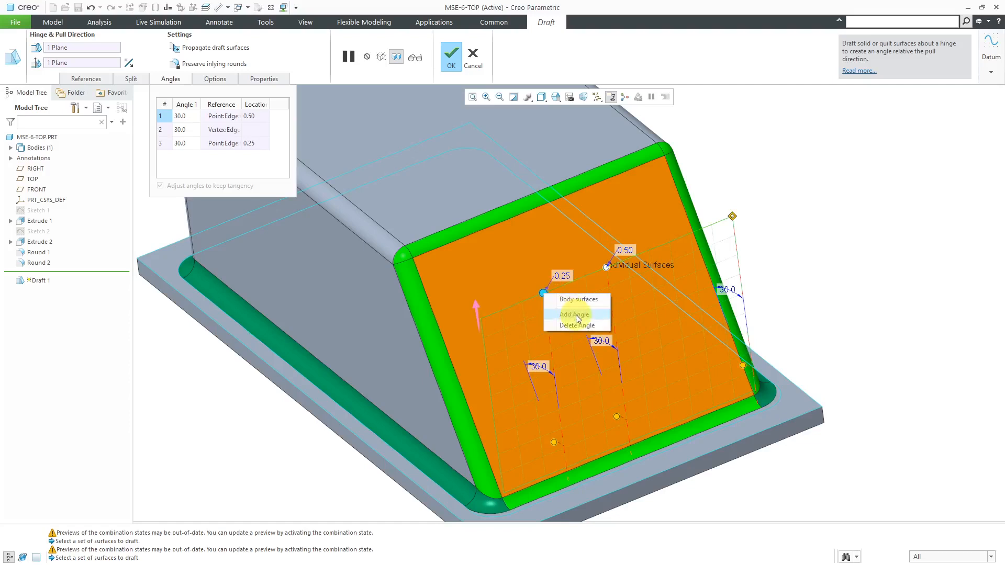
click(574, 315)
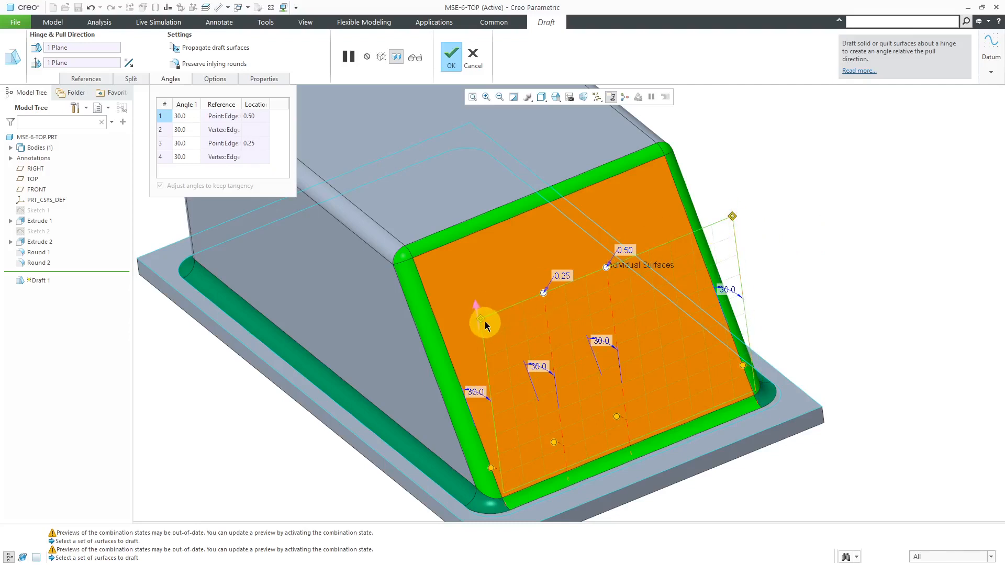
mouse_move(225, 186)
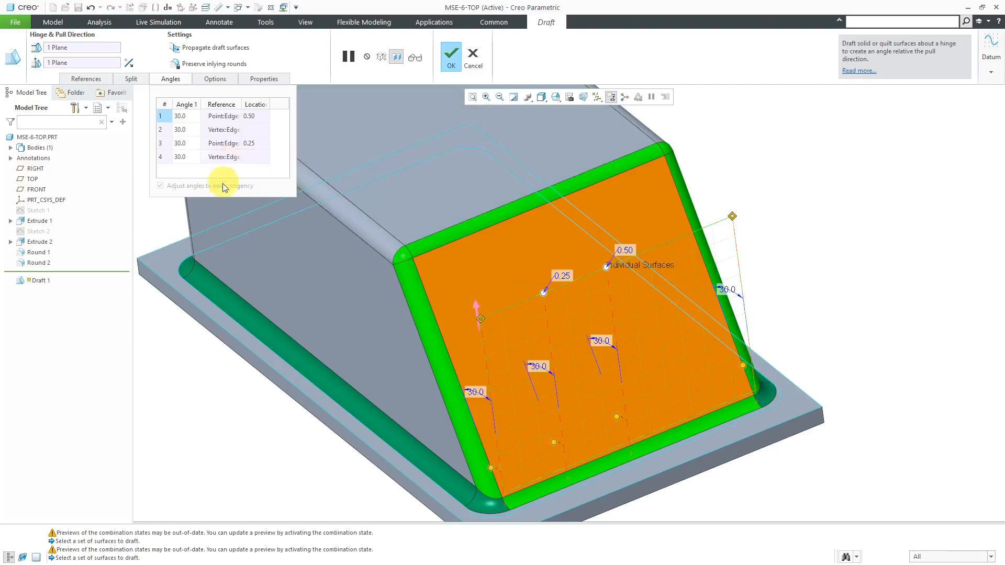
mouse_move(231, 197)
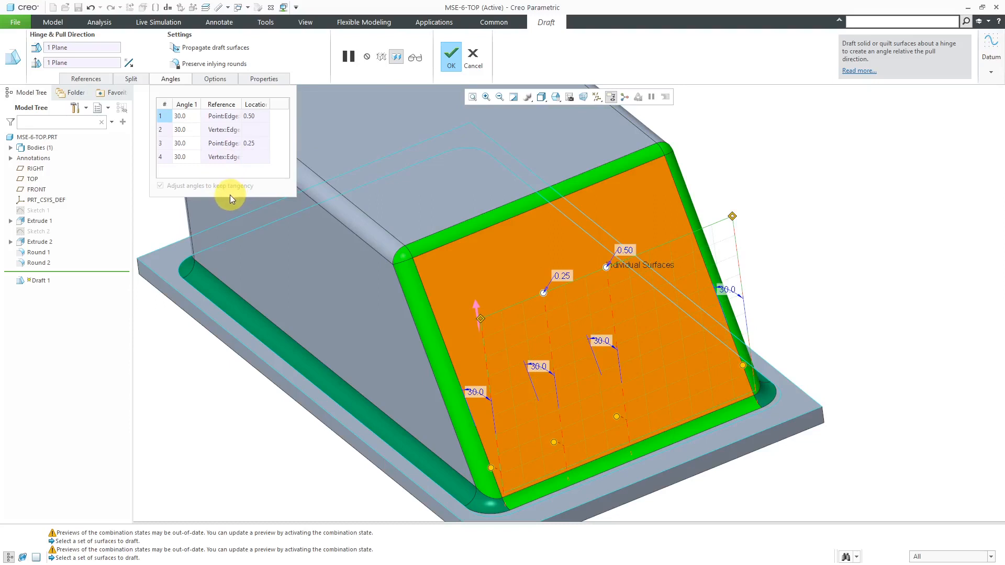
Step: Delete the 0.25 angle row, leaving 30° angles at 0.50 and both corner vertices
click(225, 143)
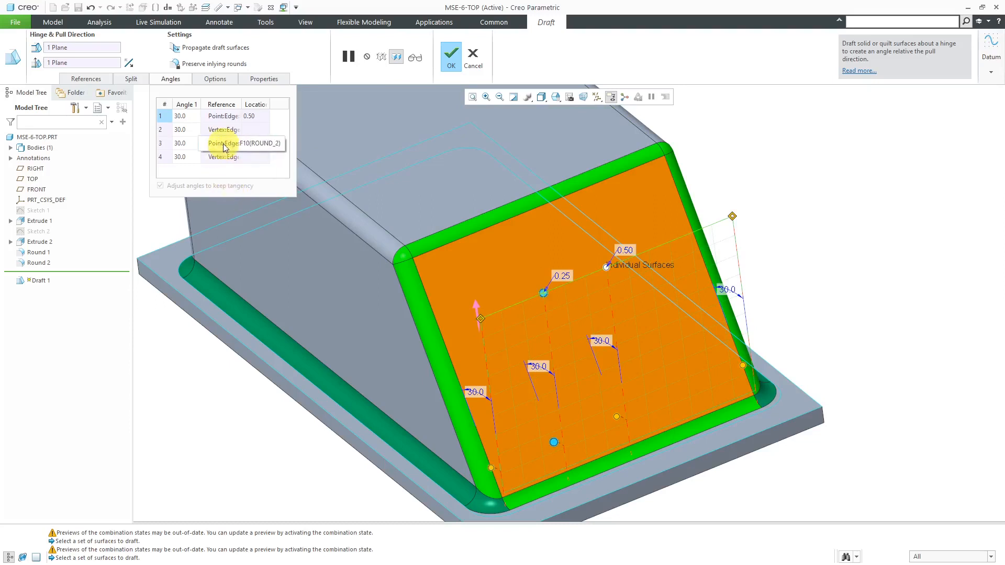
right_click(223, 143)
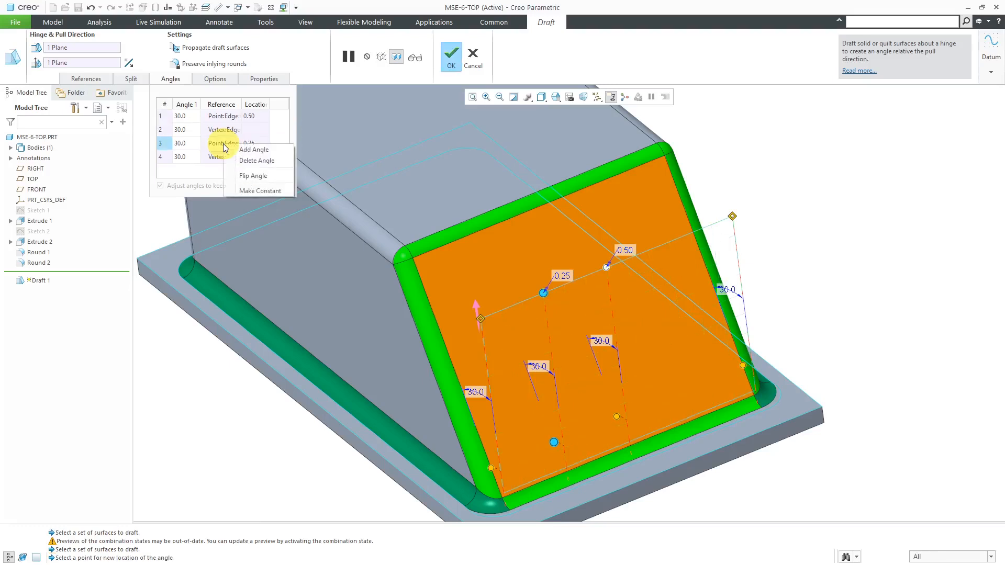
mouse_move(798, 152)
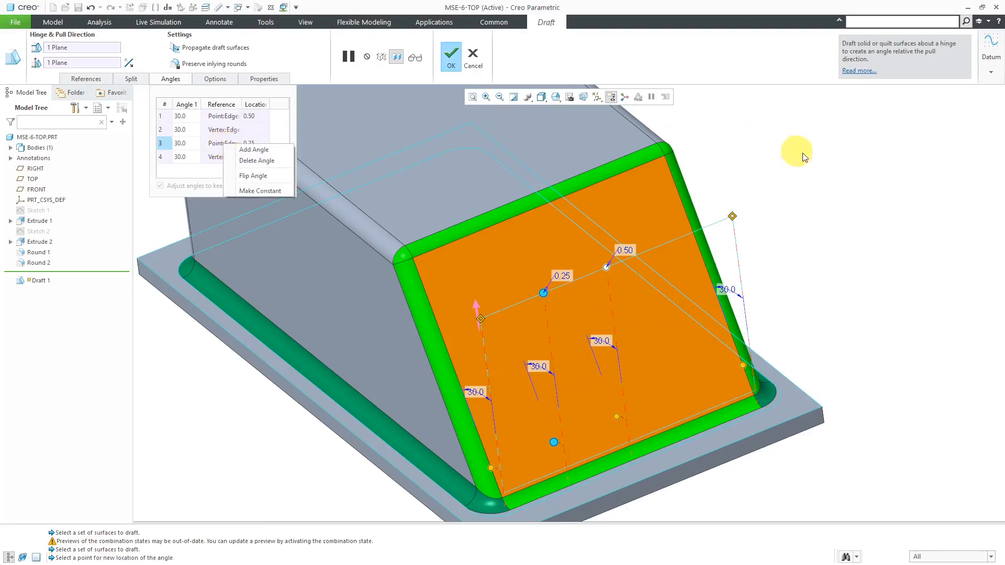
right_click(543, 293)
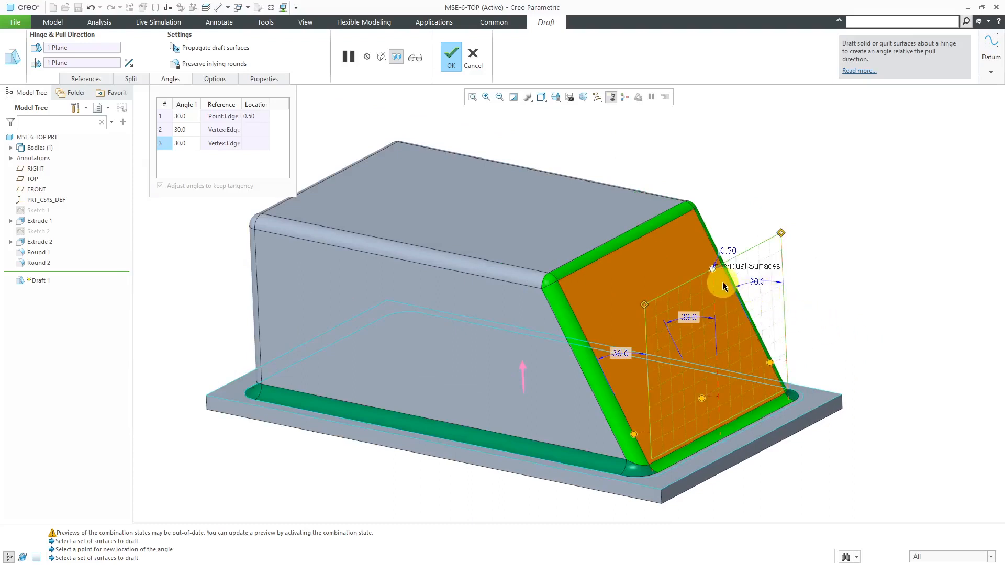
mouse_move(701, 401)
text(42)
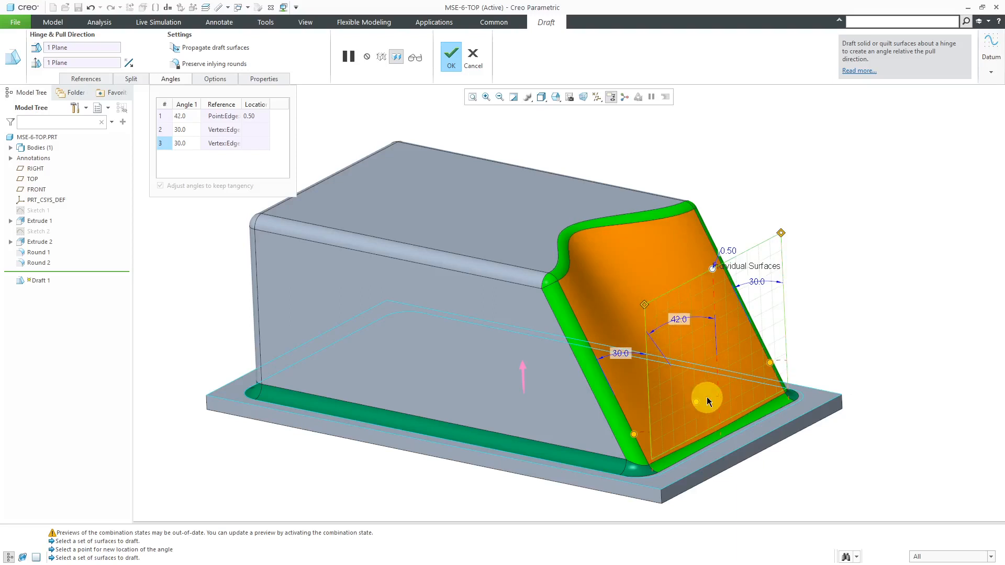
mouse_move(708, 402)
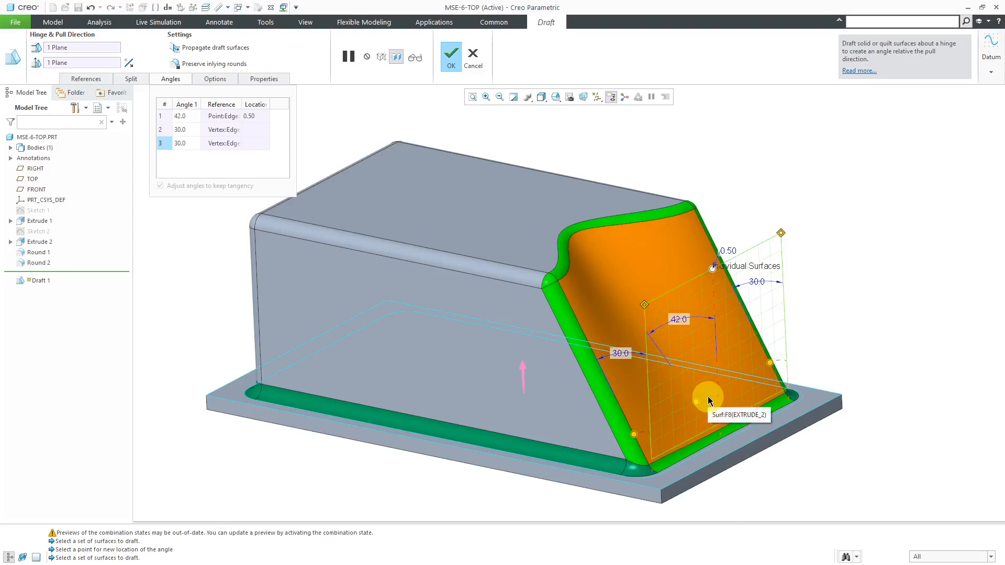
mouse_move(846, 220)
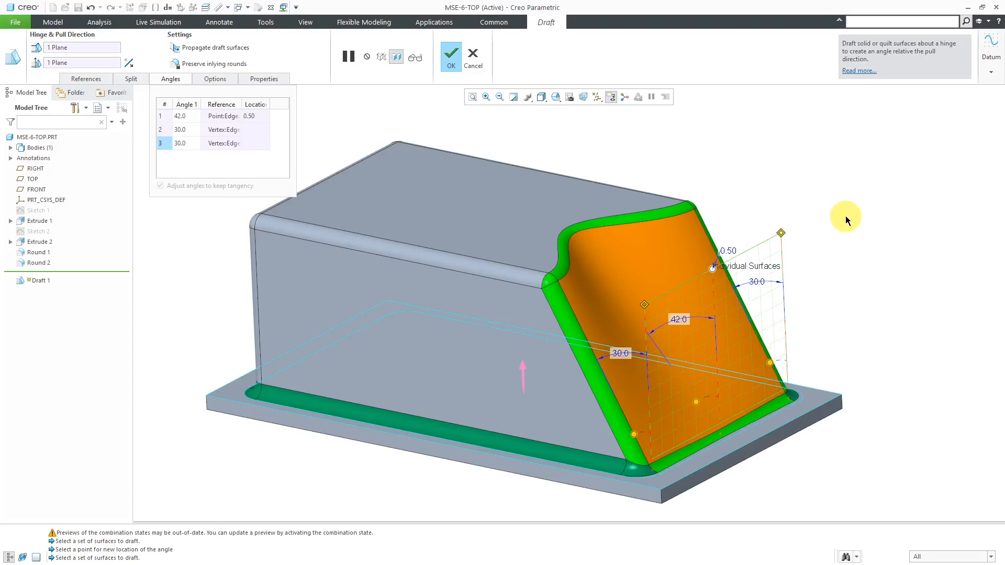
mouse_move(843, 220)
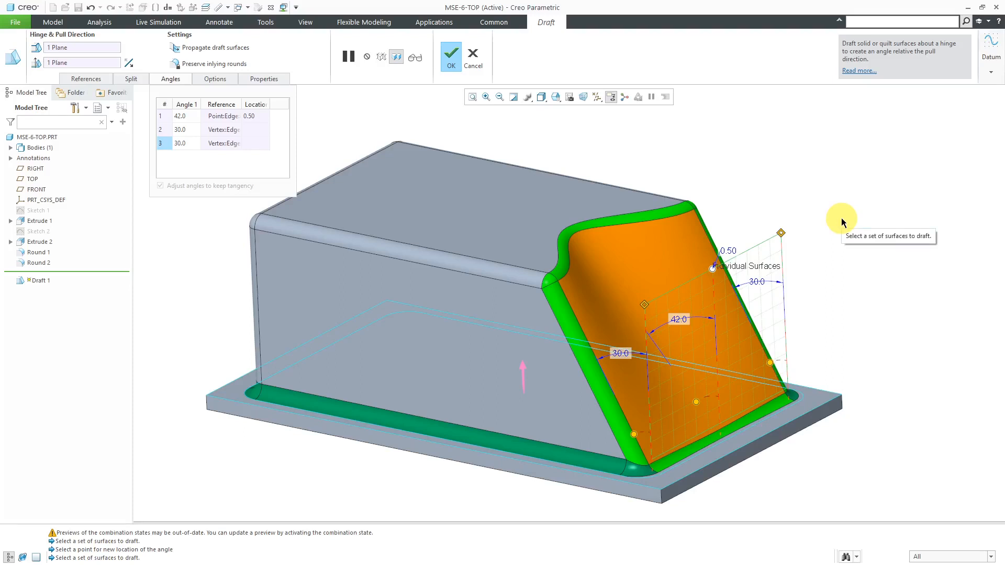
mouse_move(833, 238)
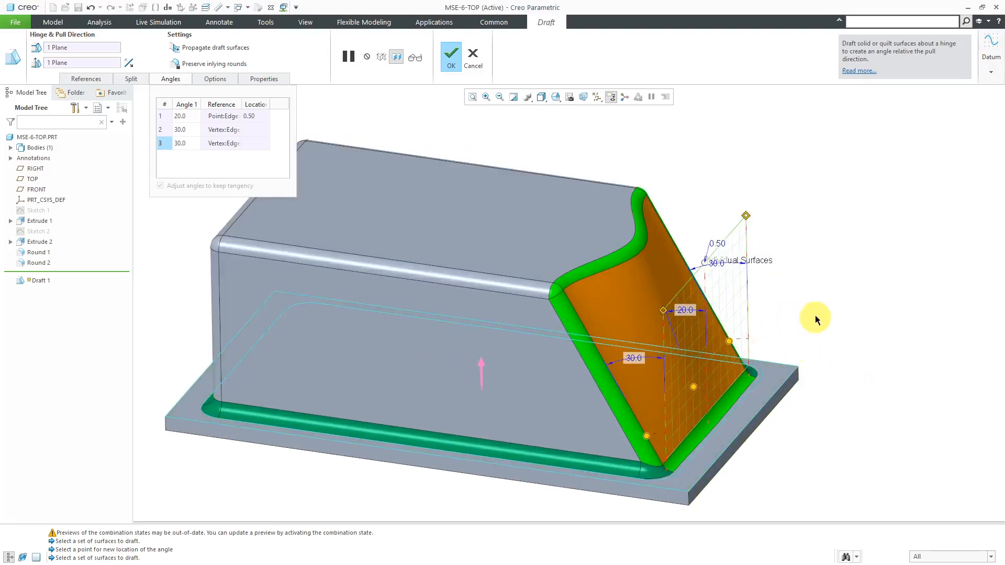
mouse_move(804, 312)
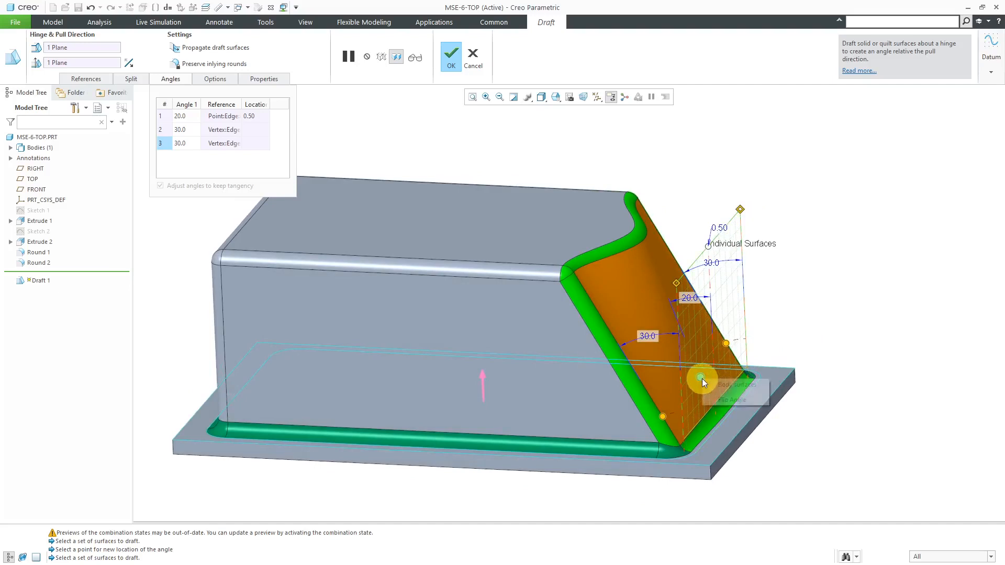
mouse_move(740, 403)
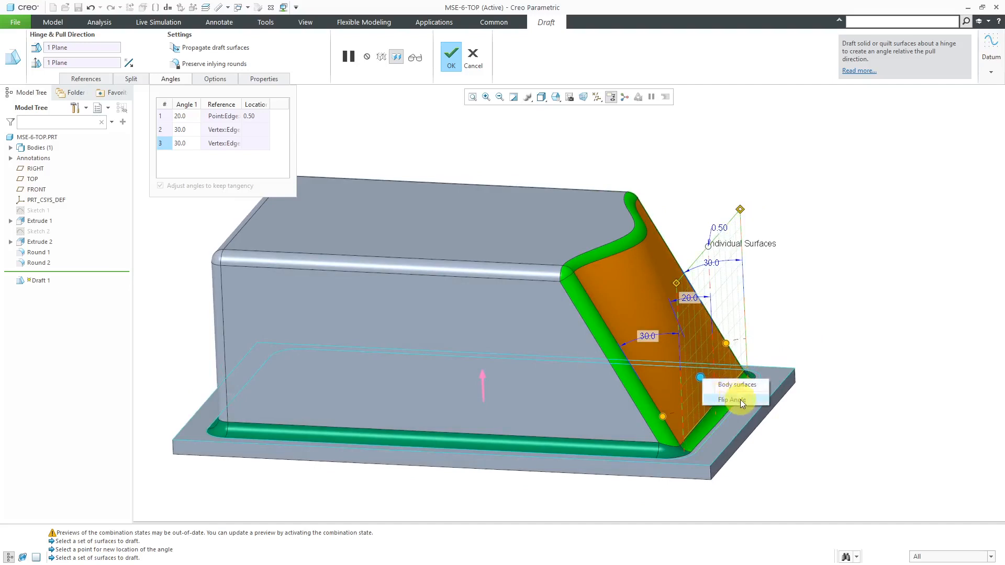
click(724, 399)
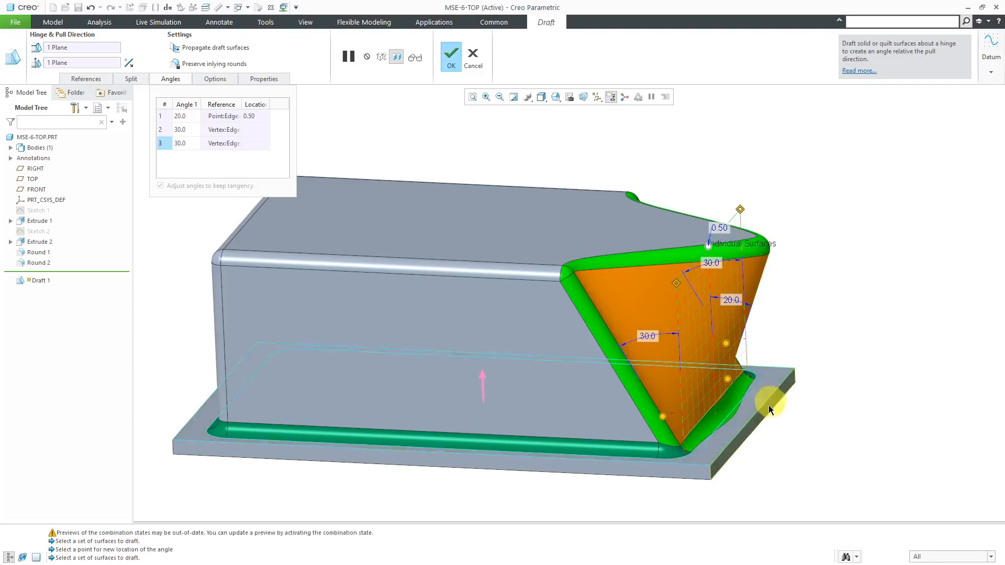
mouse_move(785, 259)
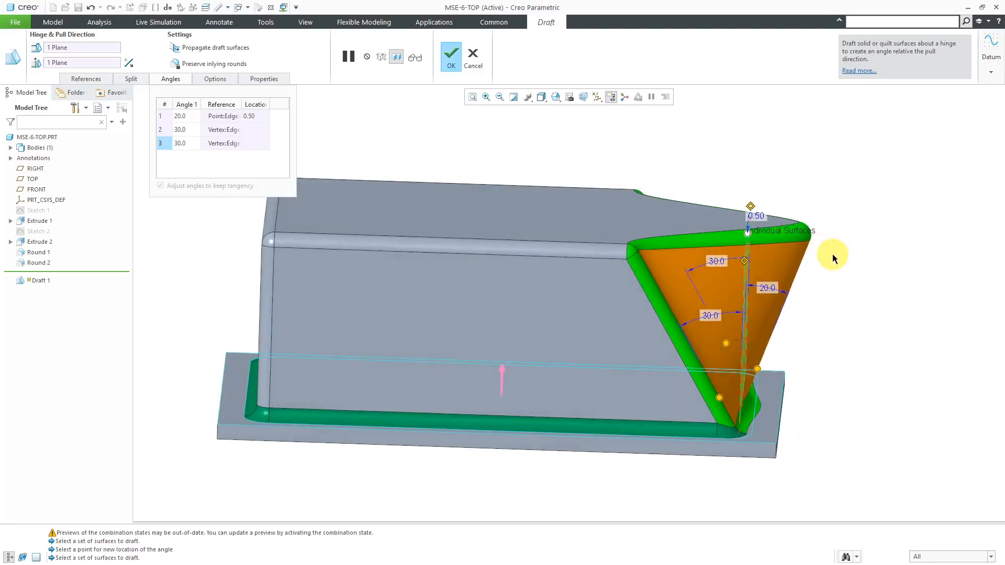
mouse_move(832, 258)
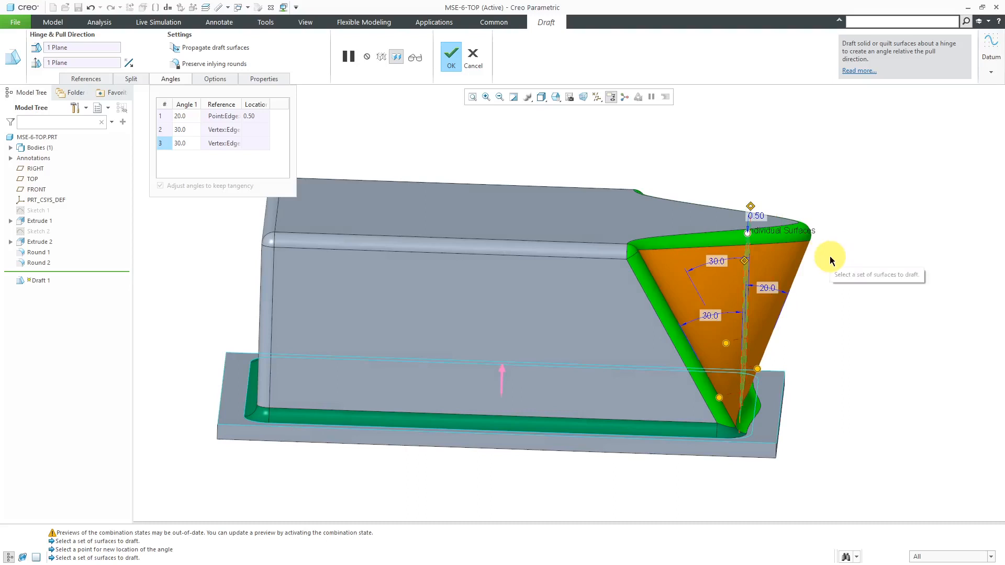
mouse_move(831, 261)
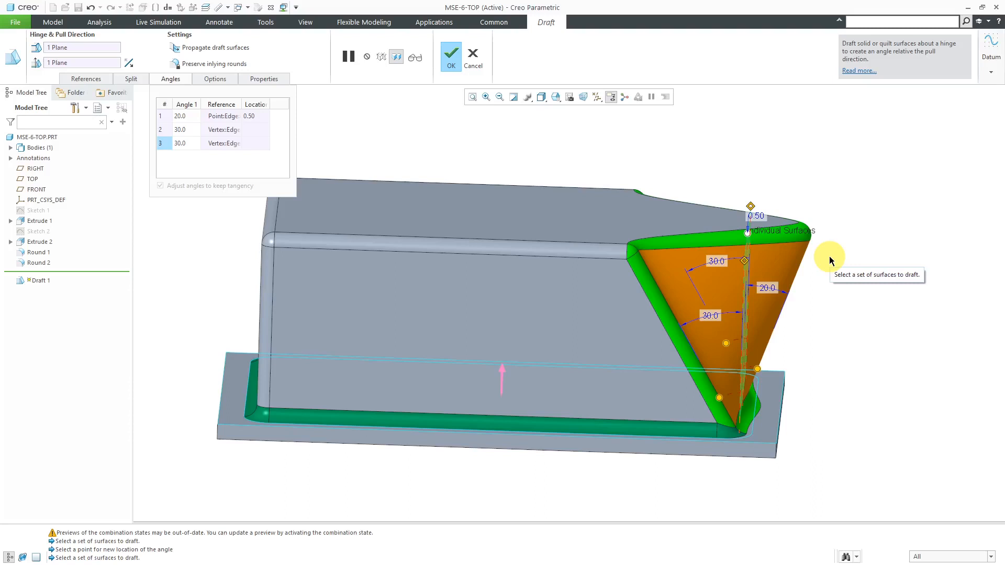
mouse_move(849, 346)
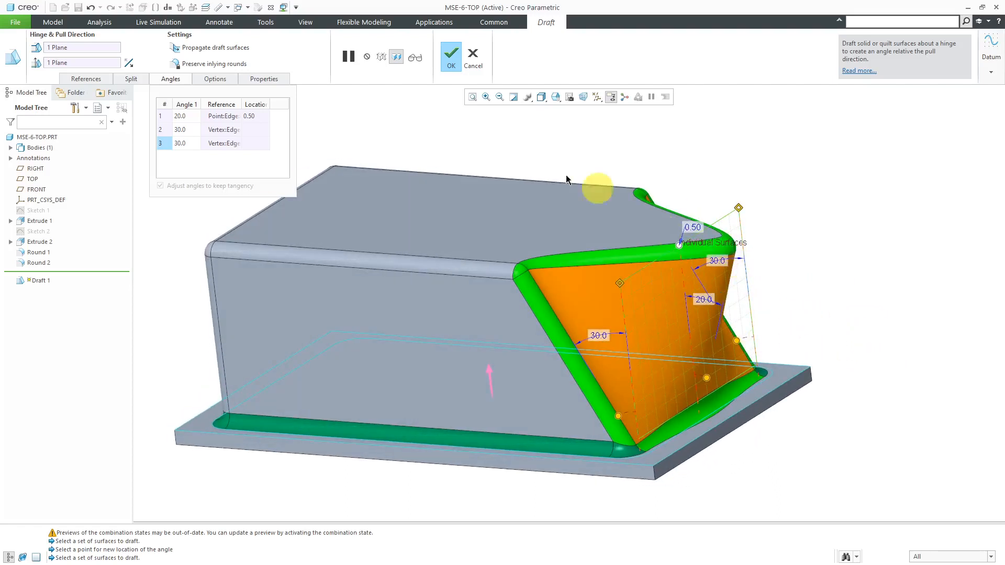
click(244, 116)
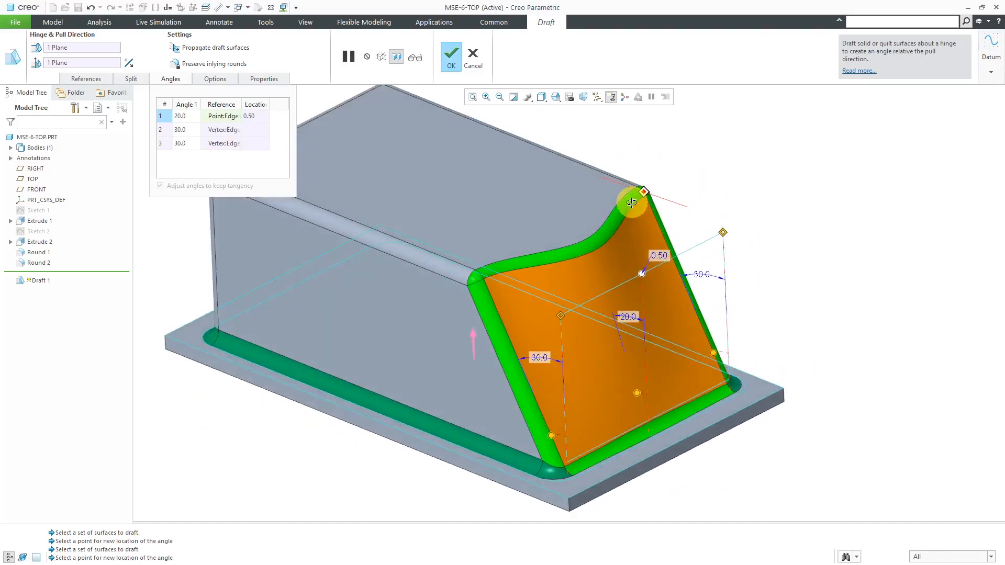
mouse_move(758, 225)
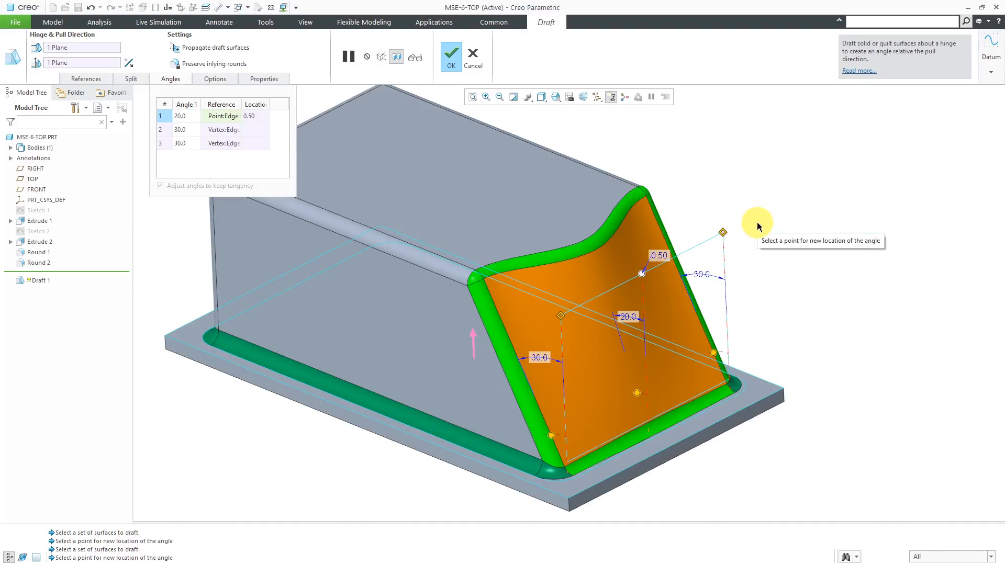
mouse_move(745, 182)
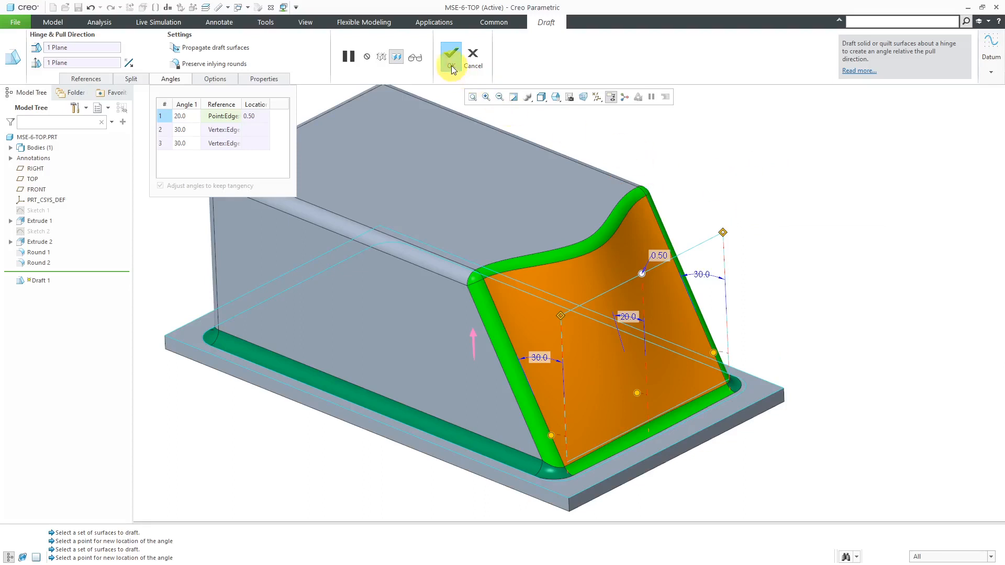
Step: Apply the 20/30/30 variable draft, then reopen Draft 1 from the Model tab for editing
click(451, 54)
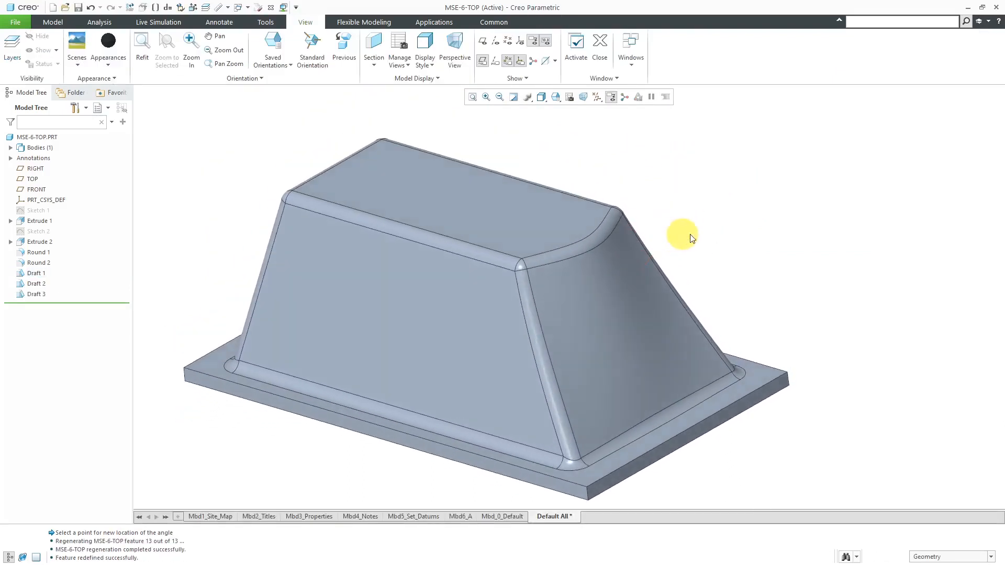
click(52, 22)
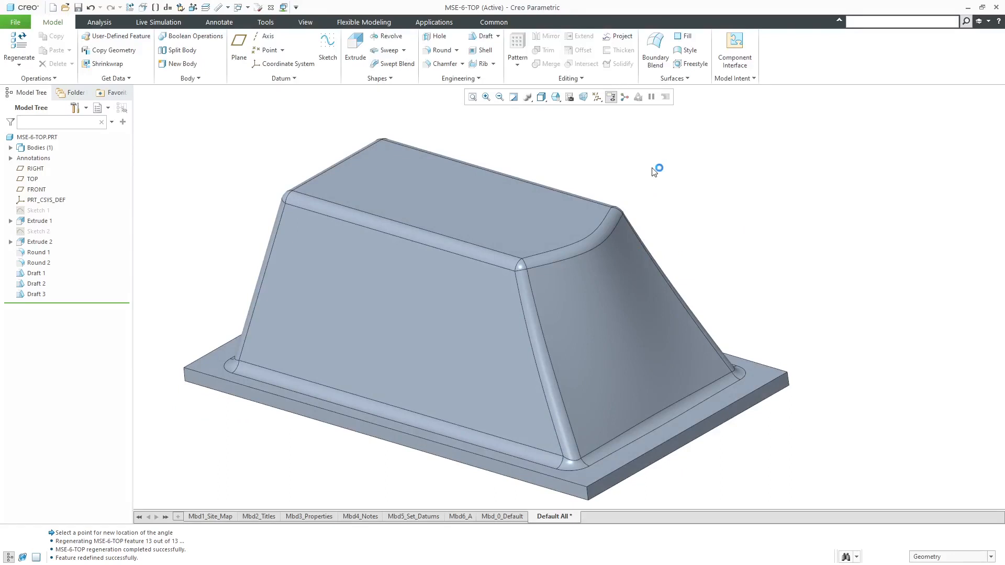
click(620, 304)
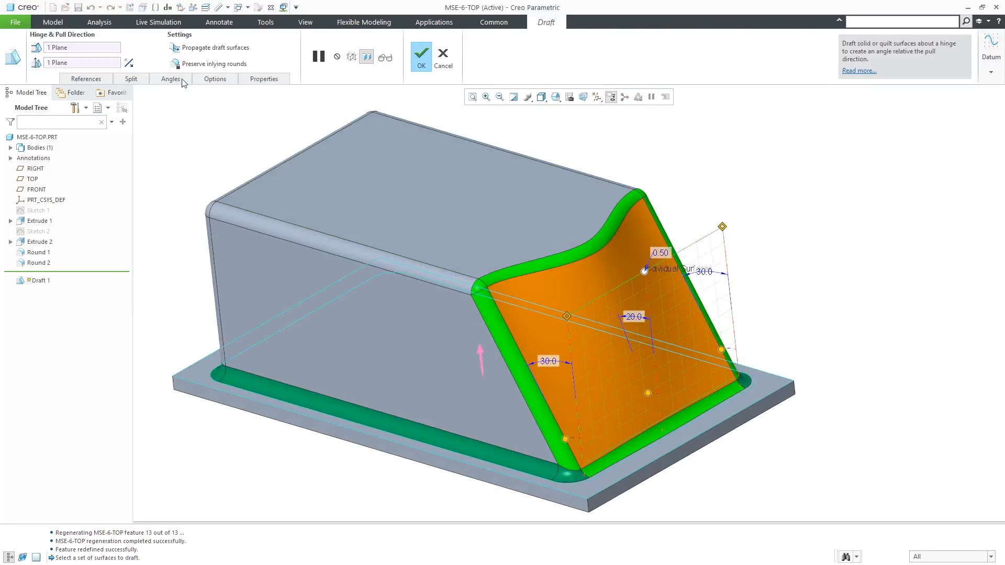
Step: Replace the 20/30/30 variable angles with one constant 20° draft angle
click(171, 78)
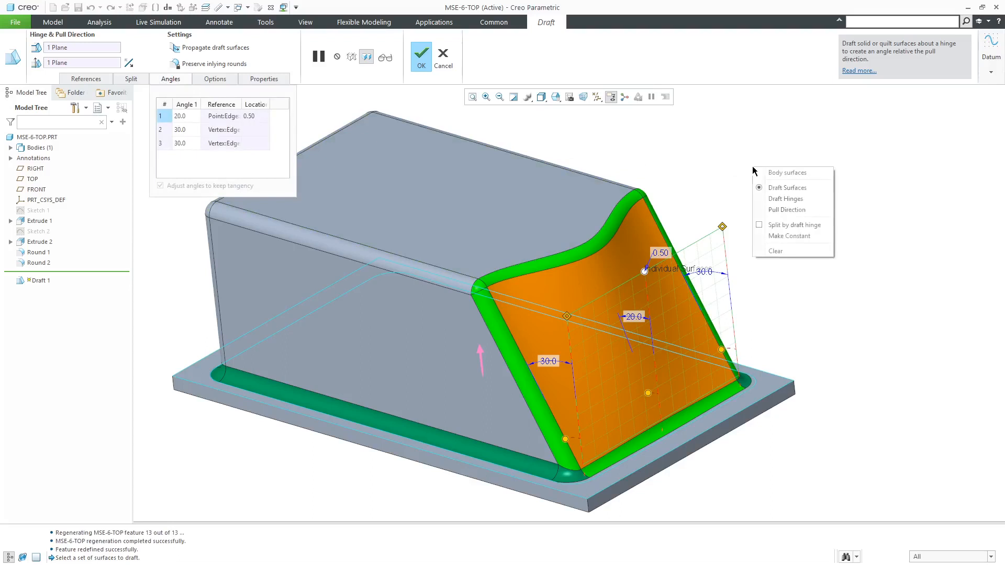
mouse_move(793, 225)
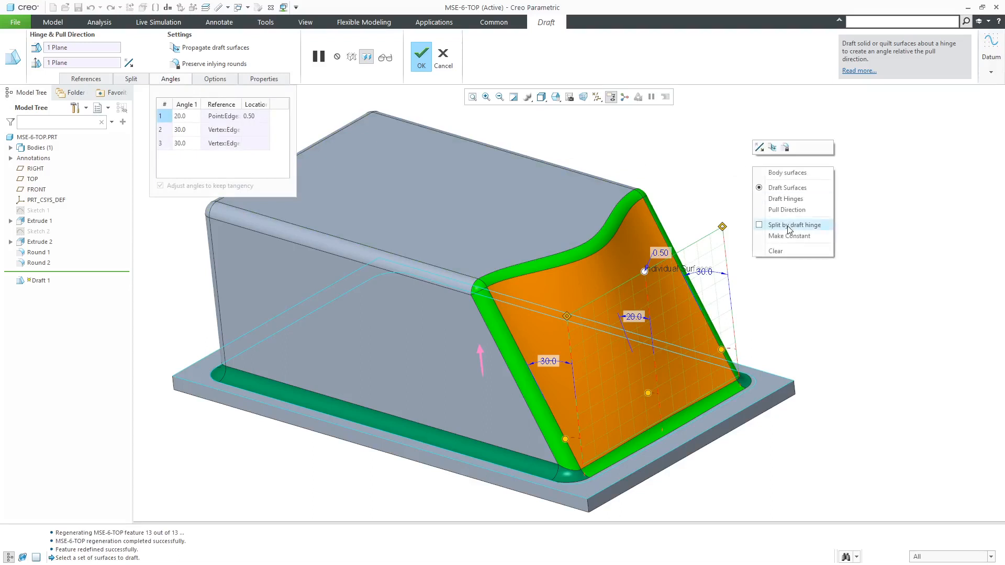
mouse_move(789, 236)
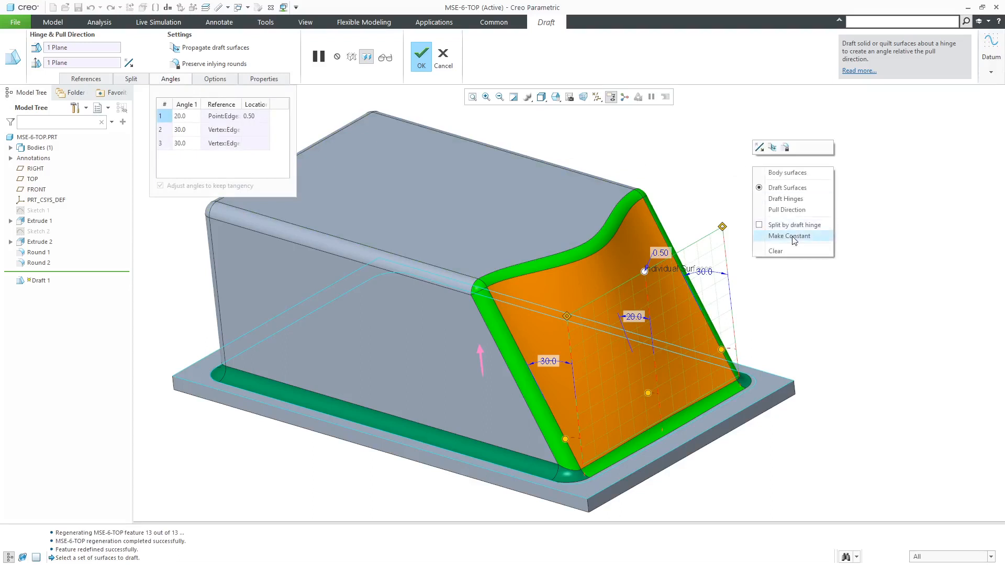
click(788, 236)
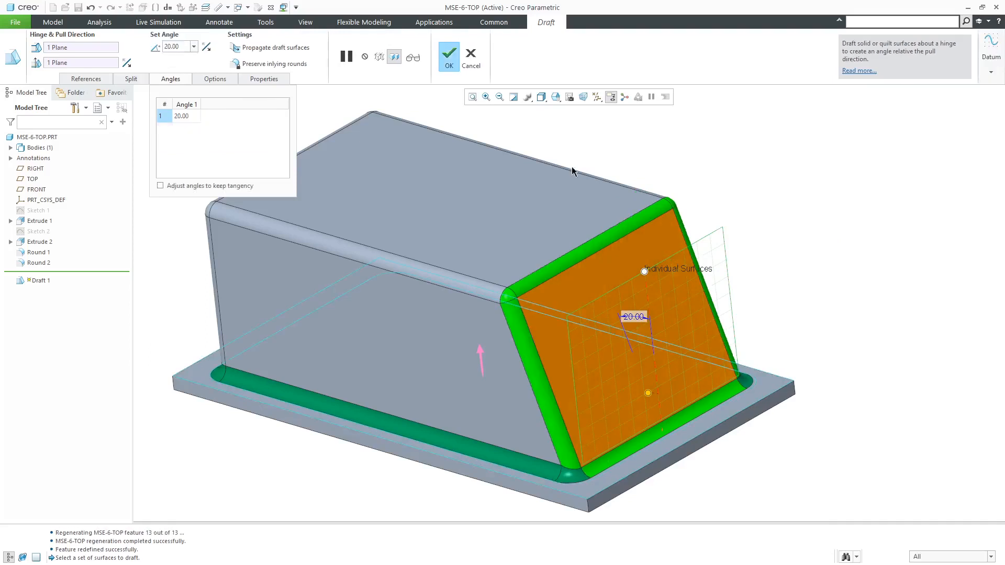
mouse_move(611, 146)
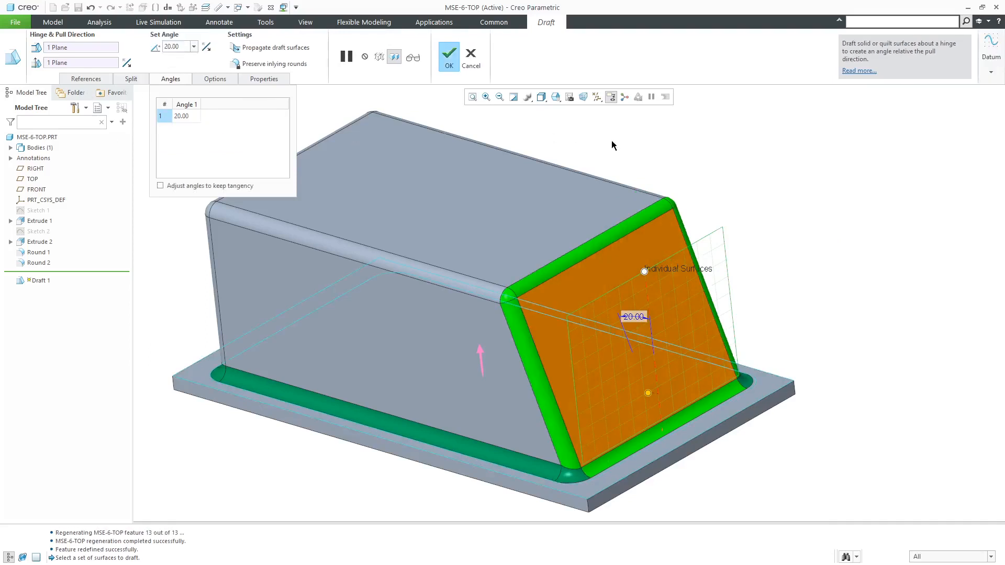
mouse_move(637, 149)
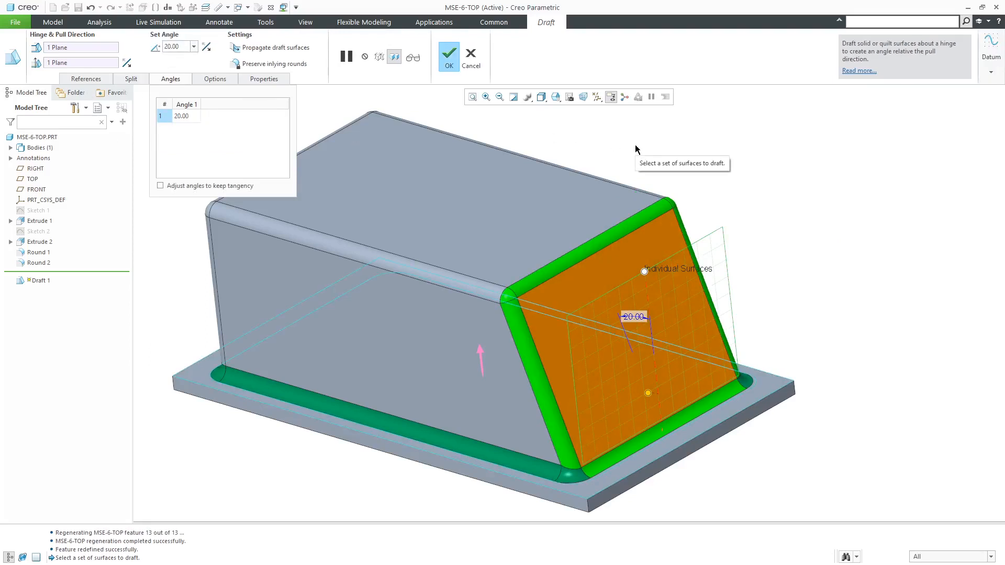